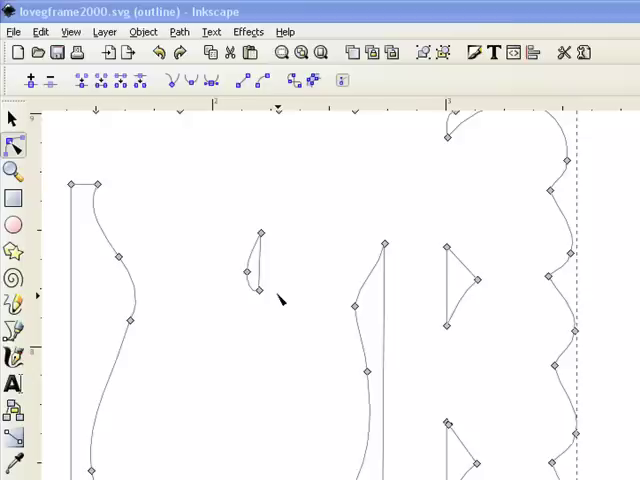
- Break the L letter's path at its lower end node
{"action": "left_click", "coordinate": [262, 235]}
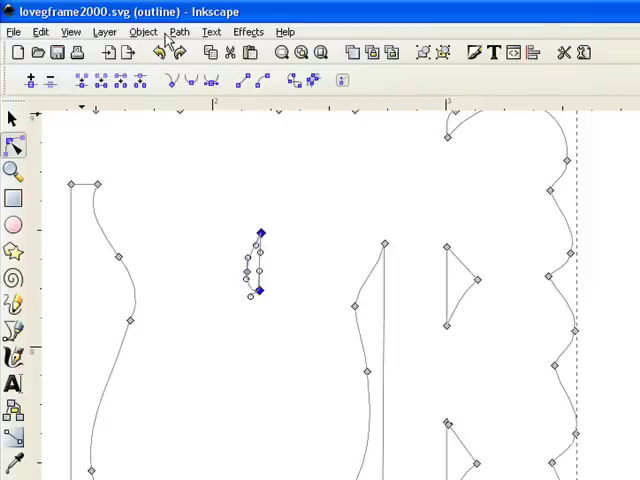
{"action": "mouse_move", "coordinate": [137, 82]}
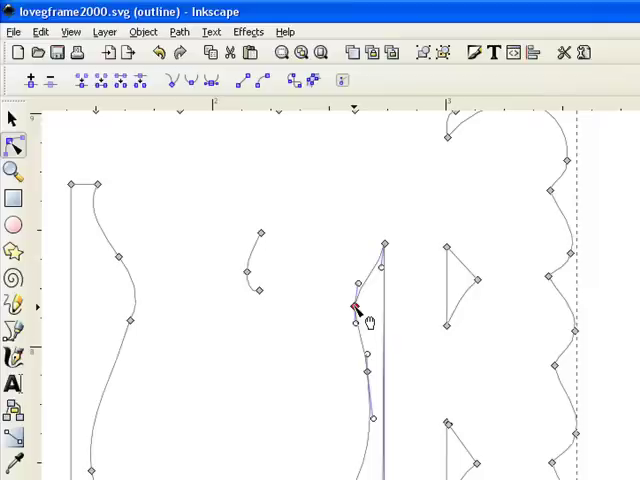
- Select and delete the frame's diagonal segment beside the L
{"action": "left_click_drag", "start_coordinate": [355, 307], "coordinate": [385, 243]}
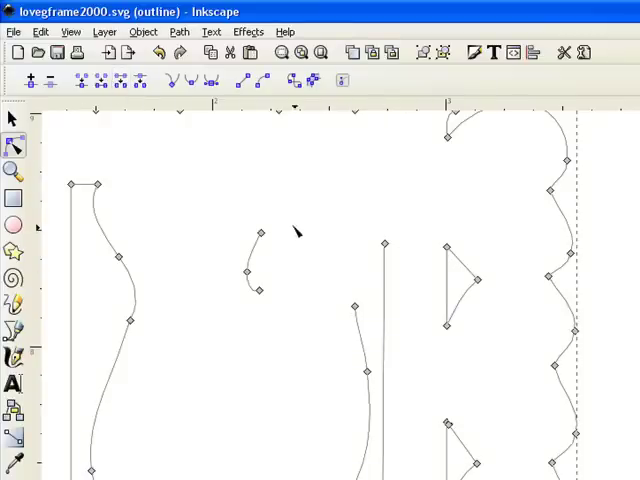
{"action": "mouse_move", "coordinate": [314, 297]}
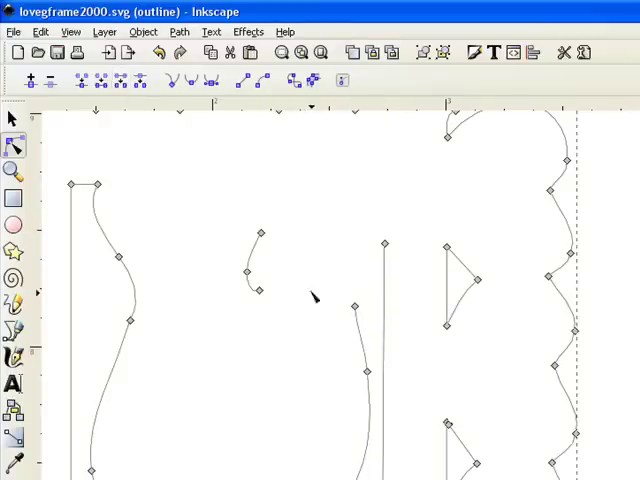
{"action": "mouse_move", "coordinate": [285, 310]}
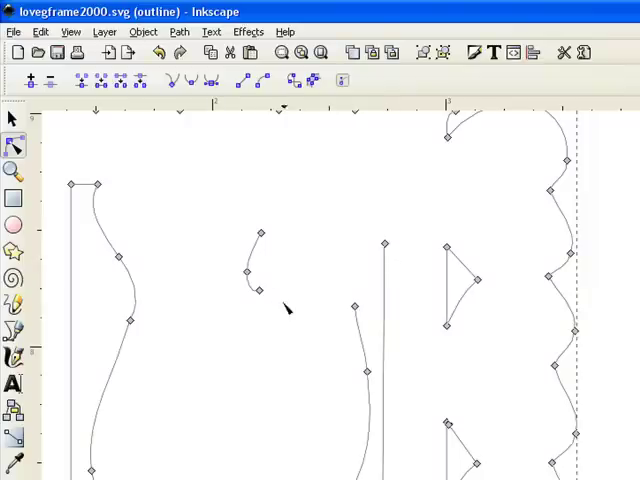
{"action": "mouse_move", "coordinate": [272, 305]}
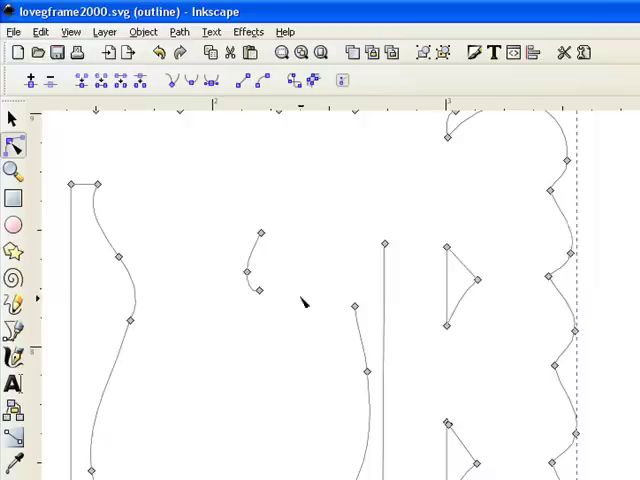
- Join the L curve's lower end node to the frame's loose end node with a new segment
{"action": "left_click", "coordinate": [258, 291]}
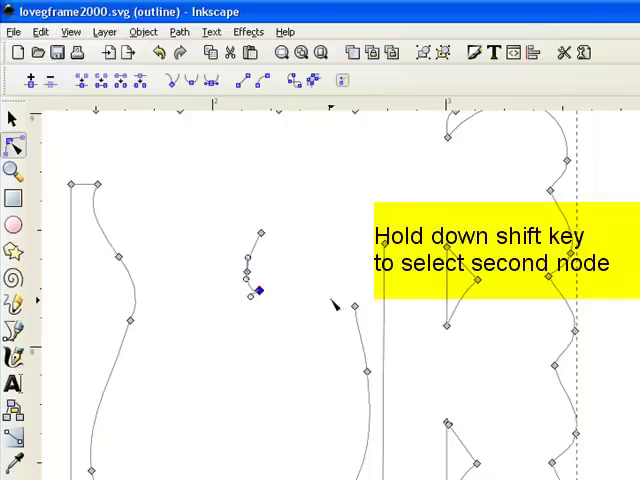
{"action": "left_click", "coordinate": [356, 333]}
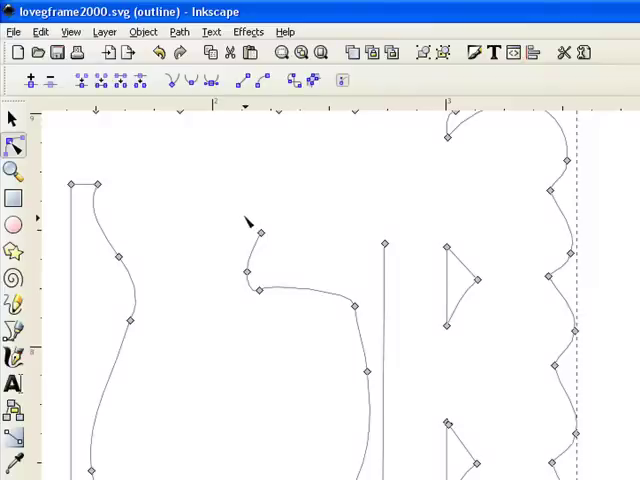
{"action": "left_click", "coordinate": [259, 232]}
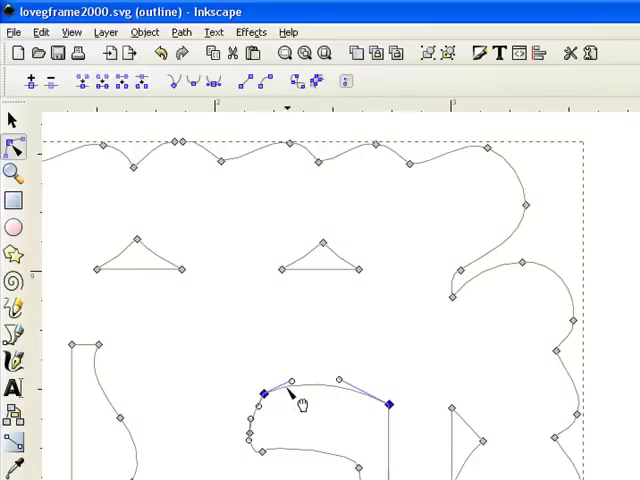
{"action": "mouse_move", "coordinate": [363, 412]}
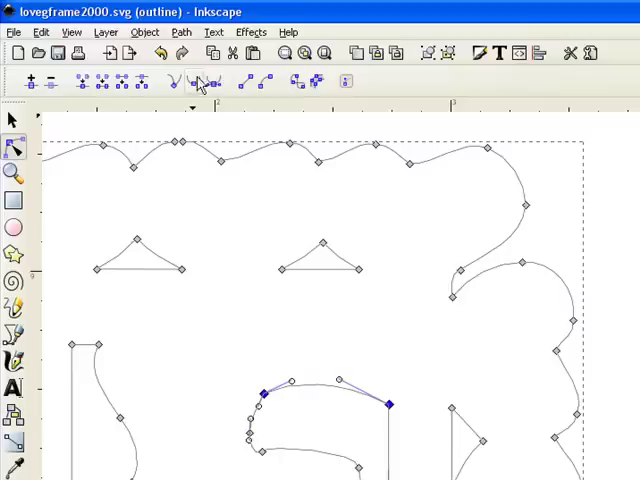
{"action": "mouse_move", "coordinate": [227, 82]}
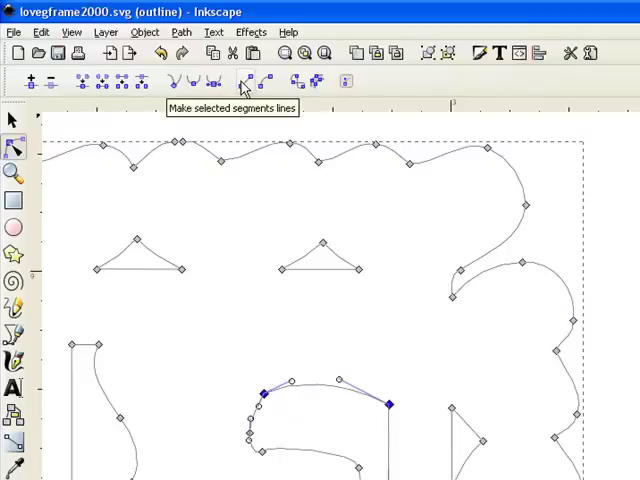
- Turn the joining curve at the bottom of the L into a straight line
{"action": "left_click", "coordinate": [240, 82]}
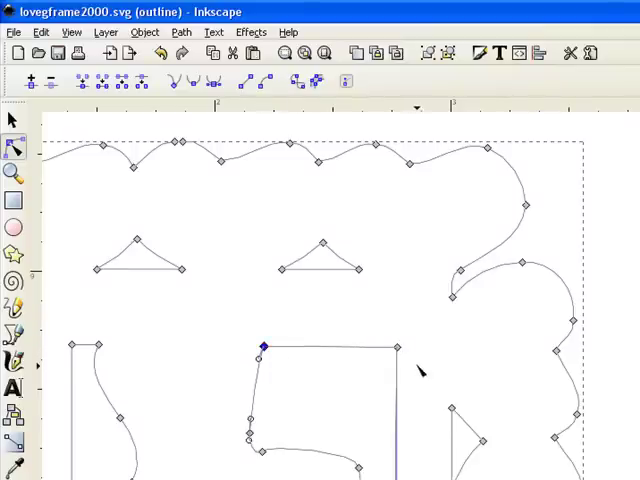
- Level the straight join horizontally to the vertical frame edge and deselect
{"action": "left_click", "coordinate": [395, 345]}
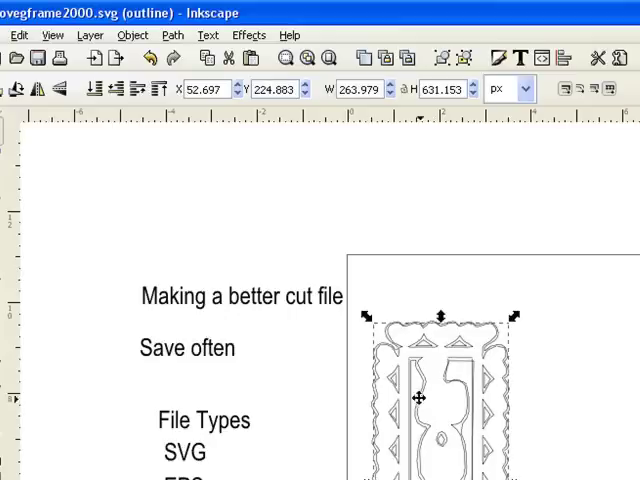
- Zoom out and select the whole love frame design with the Selector tool
{"action": "left_click", "coordinate": [53, 35]}
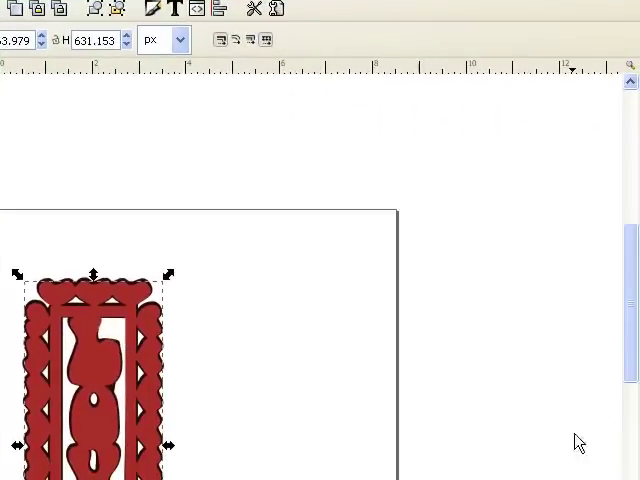
- Switch to Normal display mode and scroll over the red-filled LOVE frame
{"action": "scroll", "scroll_direction": "down", "scroll_amount": 3}
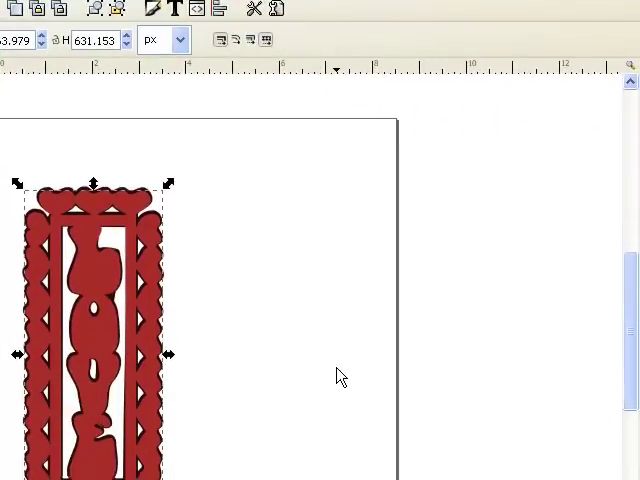
{"action": "mouse_move", "coordinate": [351, 370]}
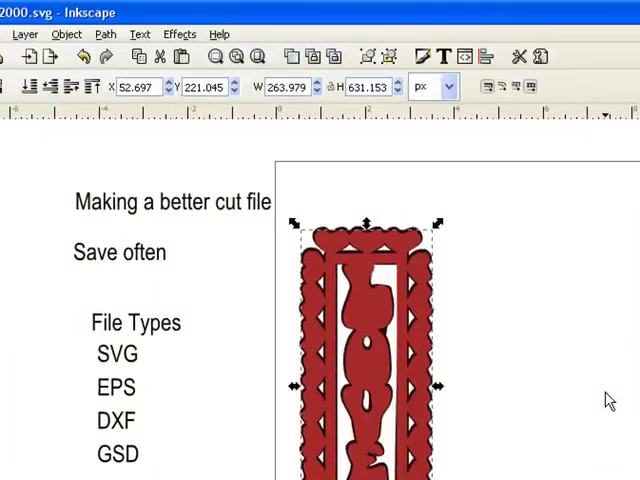
{"action": "mouse_move", "coordinate": [596, 400]}
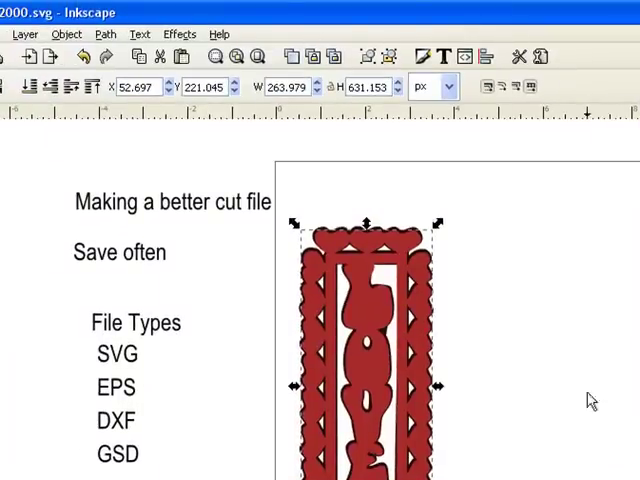